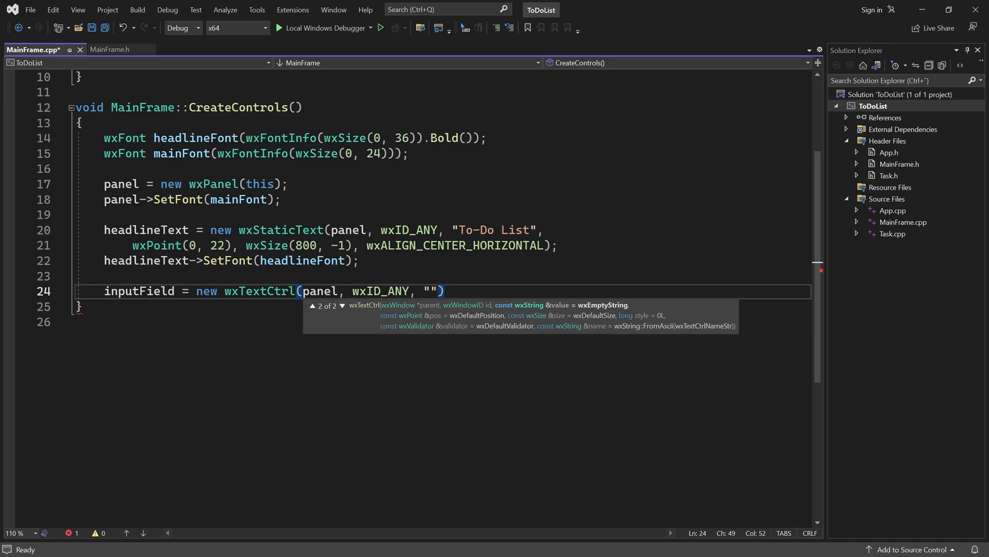
# - Place the wxTextCtrl at wxPoint(100, 80) sized wxSize(495, 35) and start addButton at 80 with width 100
pyautogui.write(', wxPoint(100, 80)')
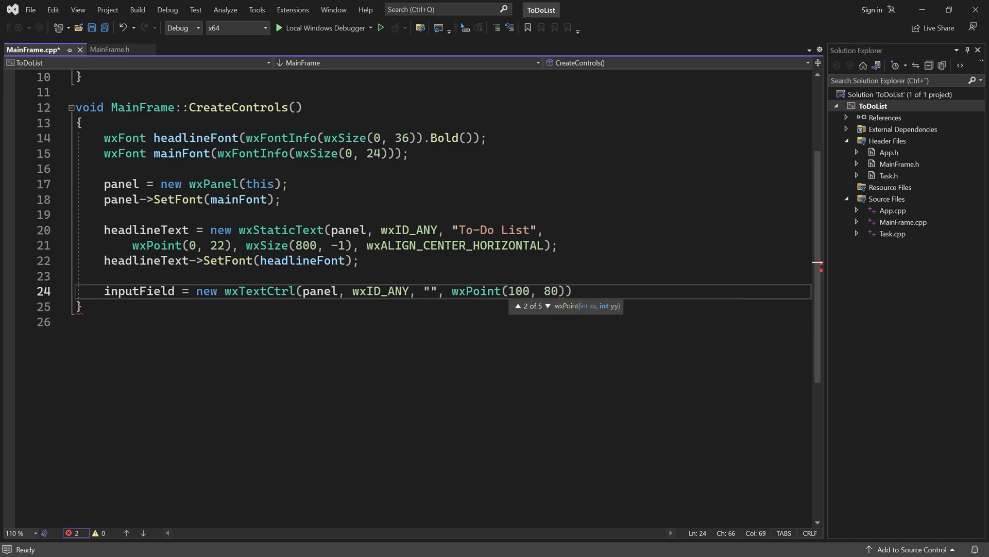
pyautogui.write(', wxSize(495,')
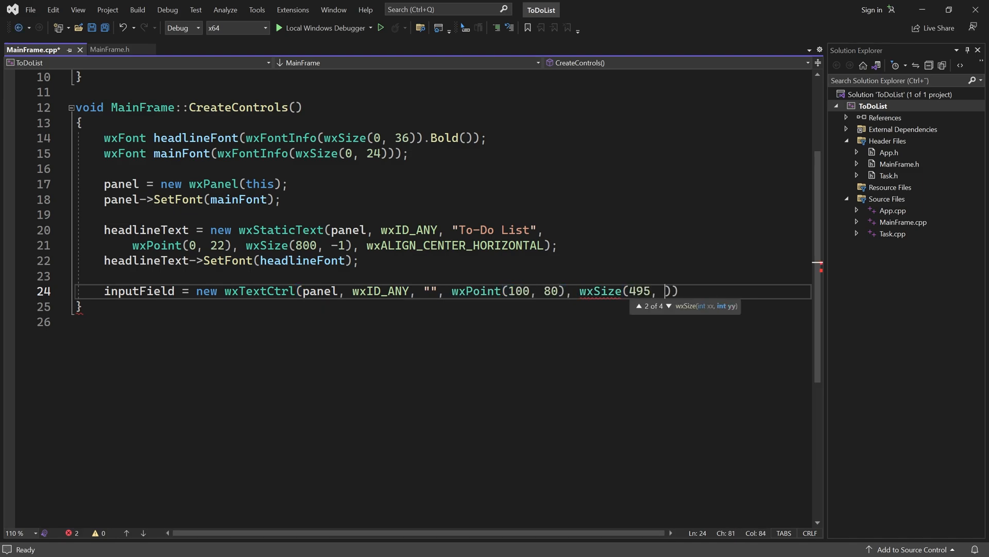
pyautogui.write('35));')
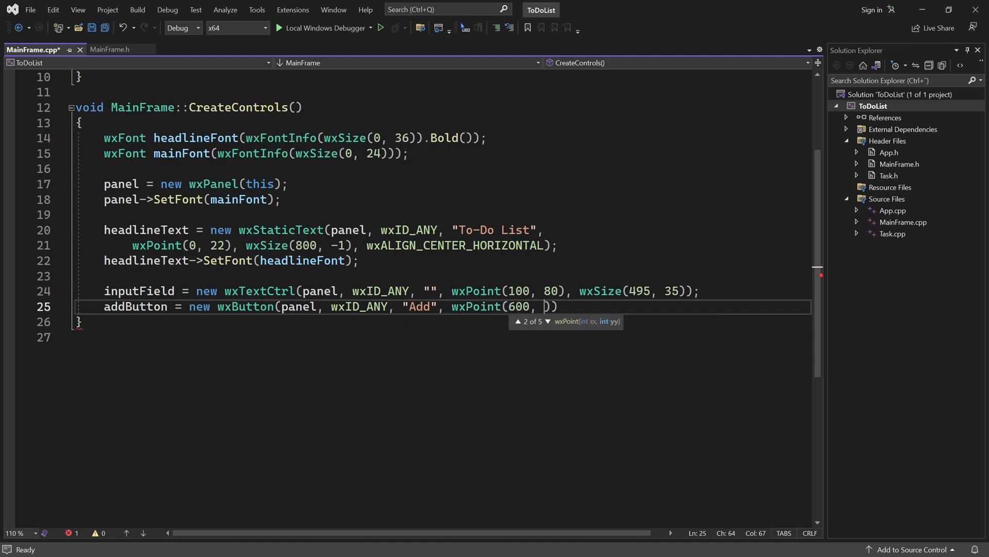
pyautogui.write('80), wxSize(100,')
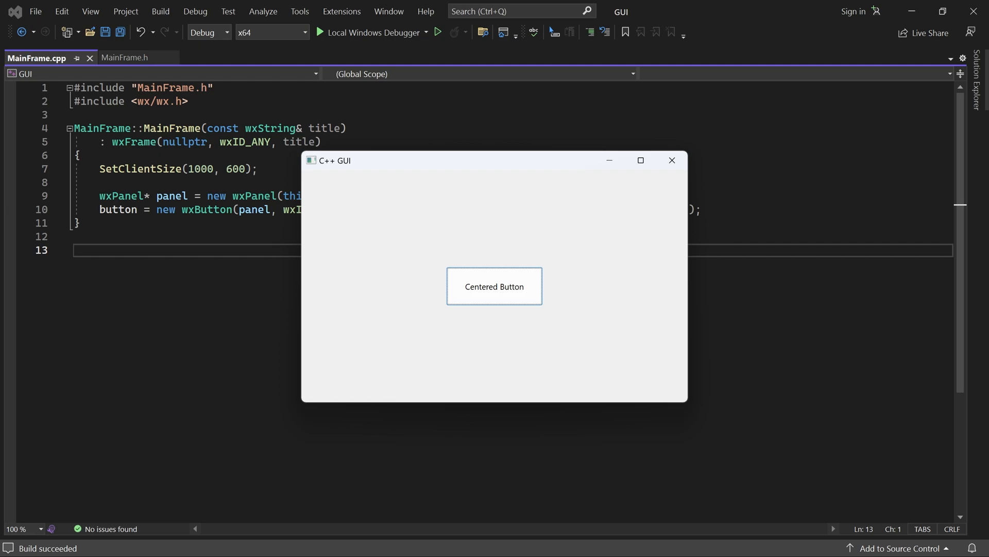
pyautogui.moveTo(808, 475)
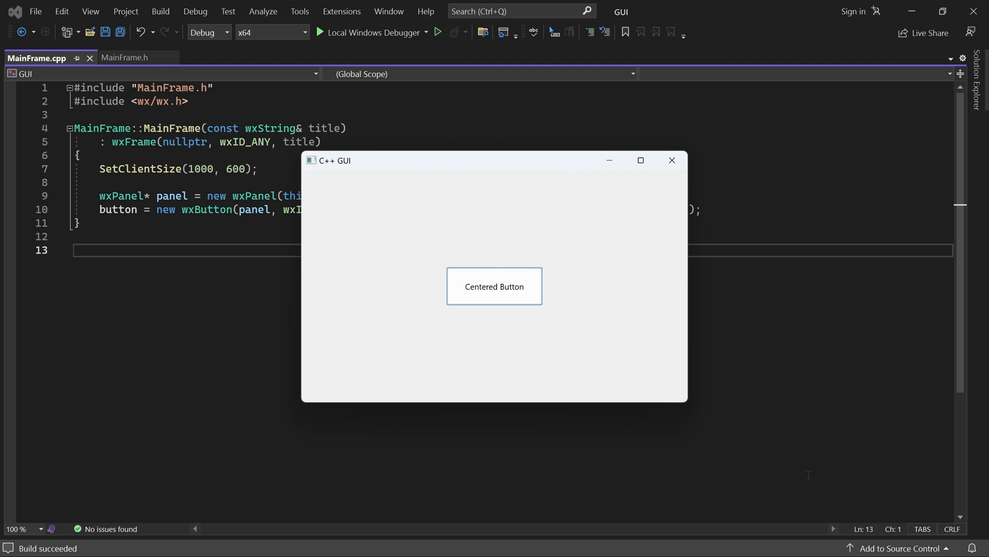
# - Shrink and enlarge the running window to show the button stays fixed, then close the app
pyautogui.moveTo(688, 402); pyautogui.dragTo(675, 404)
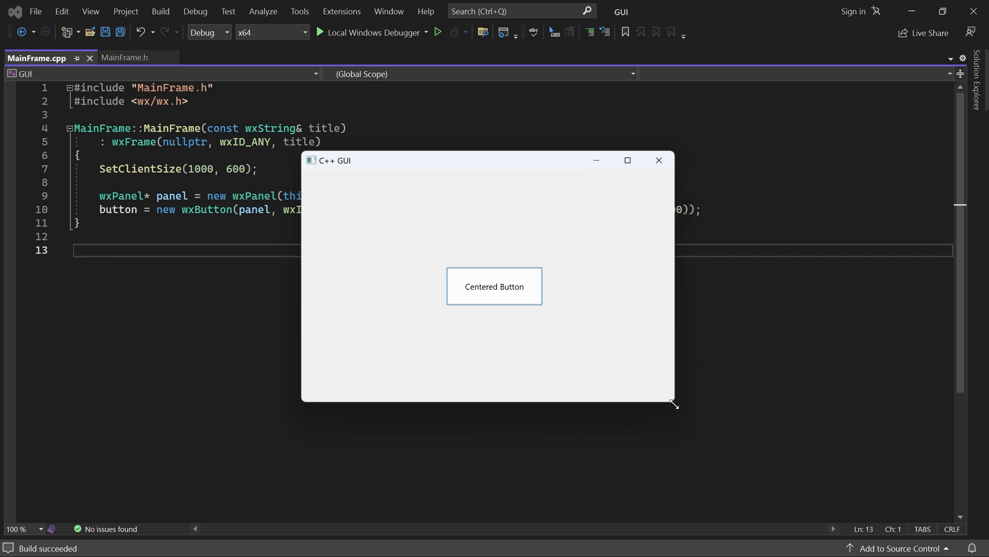
pyautogui.moveTo(674, 404); pyautogui.dragTo(918, 443)
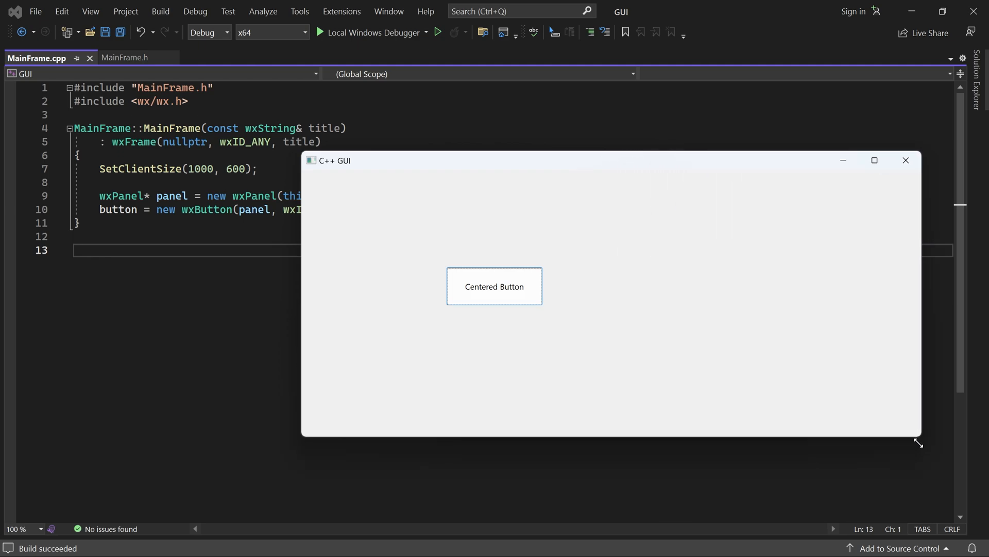
pyautogui.moveTo(918, 442); pyautogui.dragTo(459, 341)
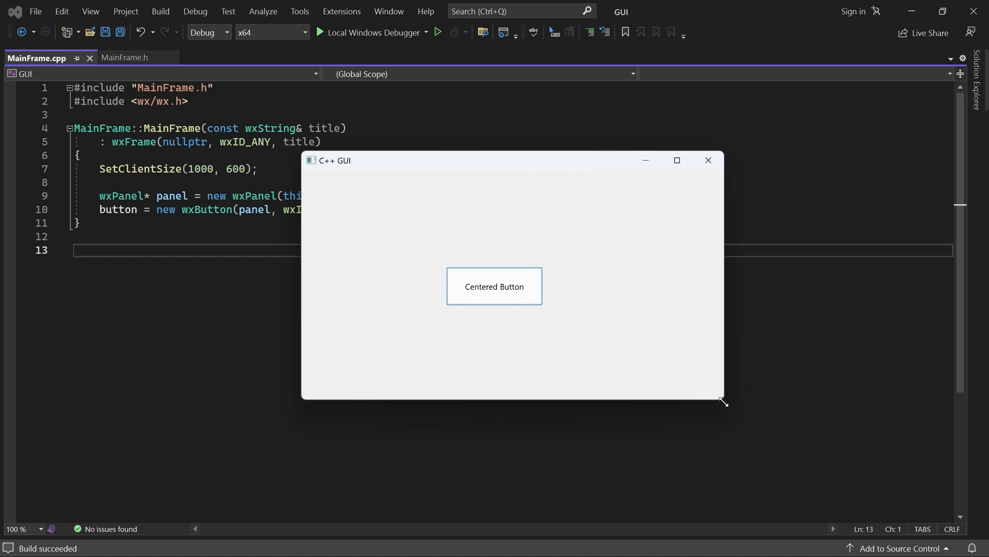
pyautogui.click(707, 160)
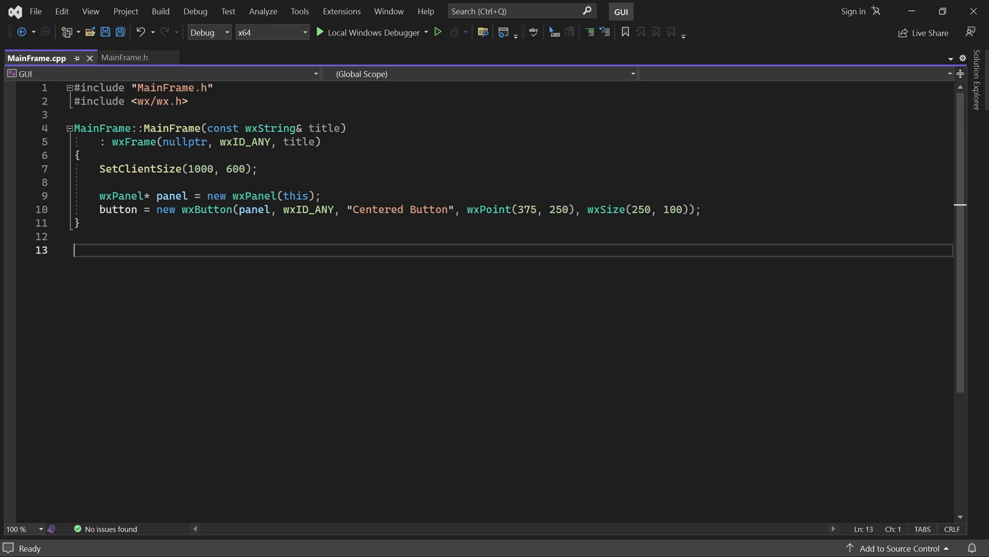
pyautogui.moveTo(339, 307)
pyautogui.write(', wxDefaultPosition, wxDefaultSize, ')
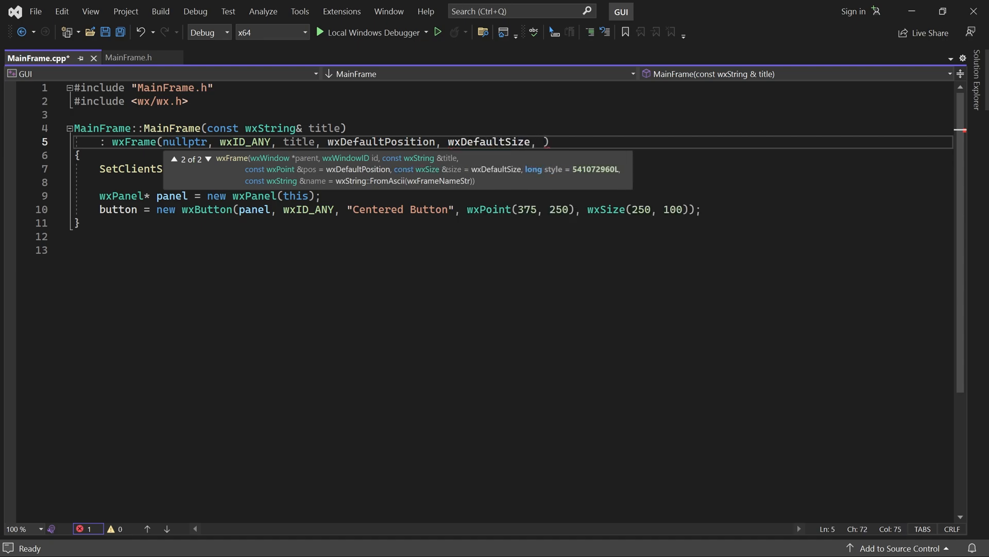
# - Give the wxFrame constructor wxDEFAULT_FRAME_STYLE & ~(wxRESIZE_BORDER | wxMAXIMIZE_BOX) and run it
pyautogui.write('wxDEFAULT_FRAME_STYLE')
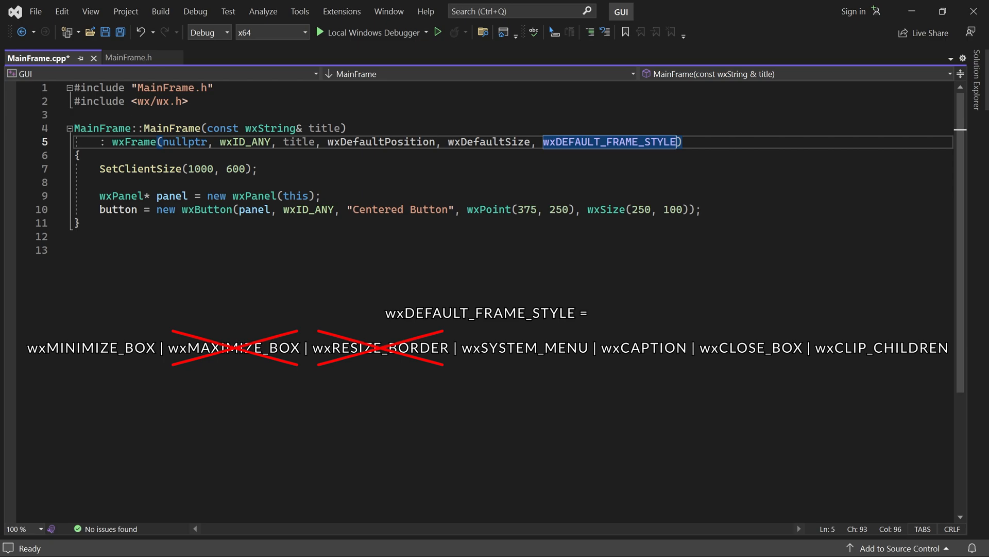
pyautogui.write('& ~')
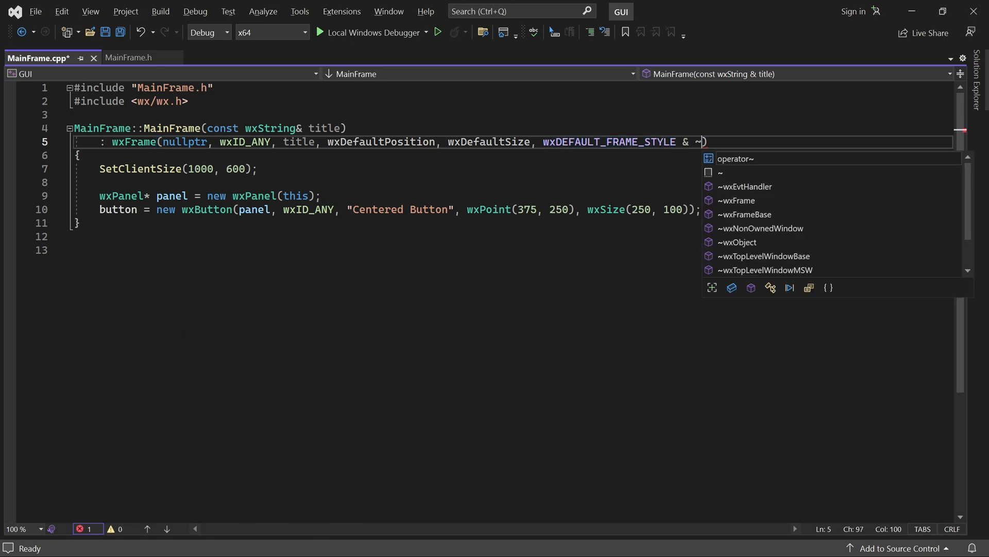
pyautogui.write('(wxRESIZE_BORDER | wxMAXIMIZE_BOX')
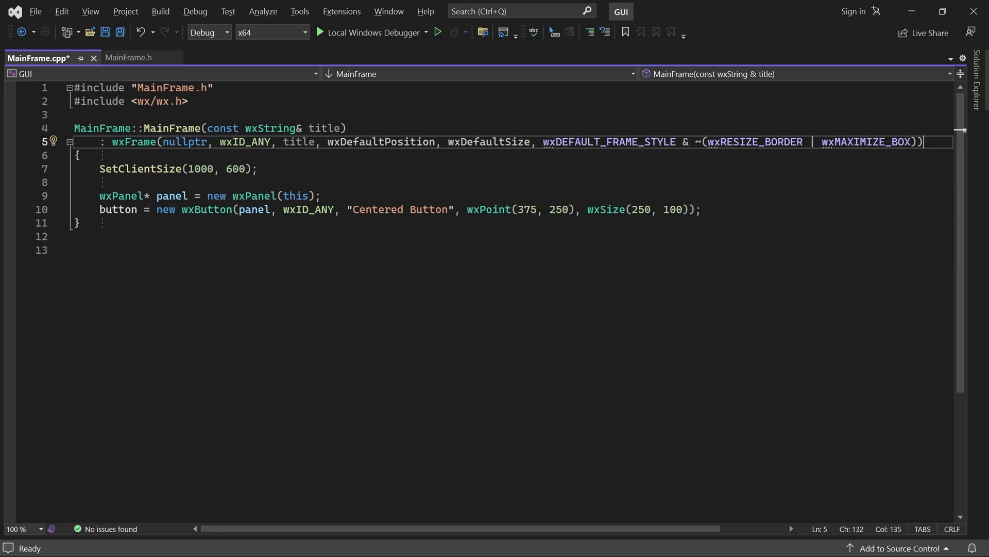
pyautogui.click(370, 32)
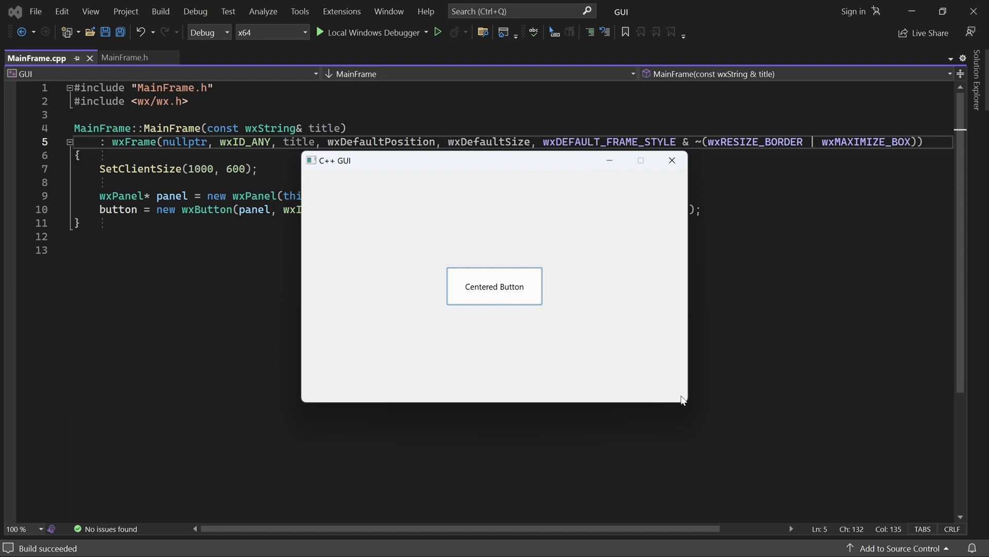
pyautogui.moveTo(638, 164)
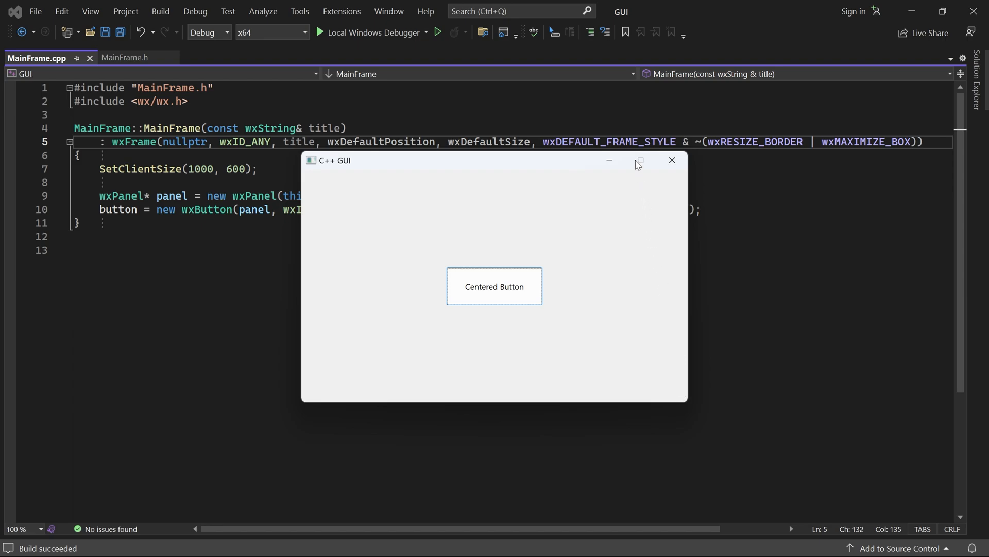
pyautogui.moveTo(637, 163)
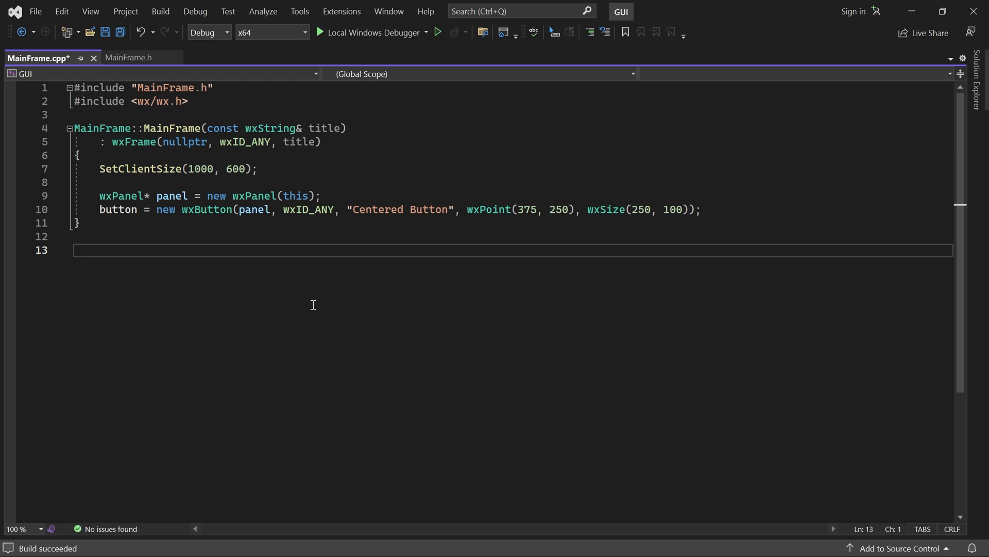
# - Switch to the MainFrame.h header file
pyautogui.click(129, 58)
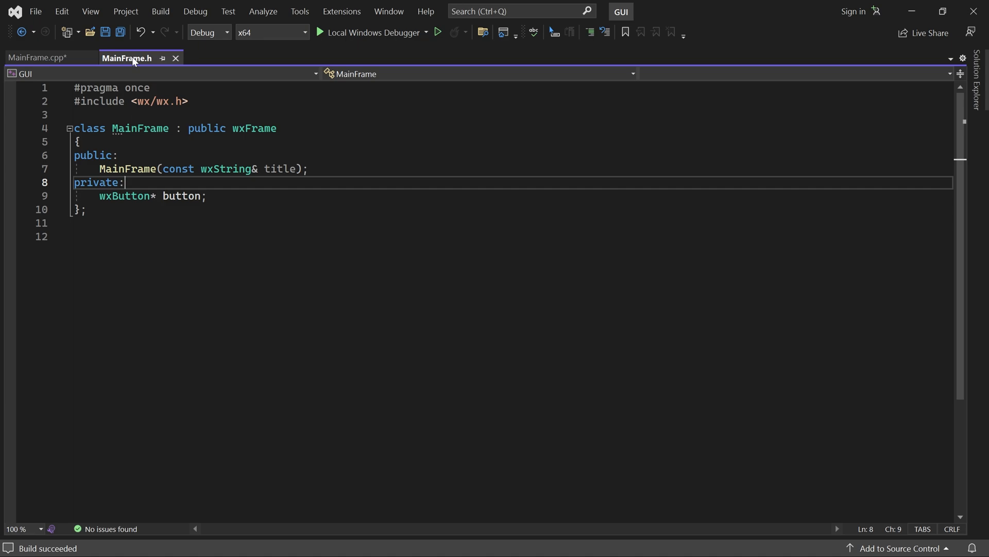
pyautogui.moveTo(440, 311)
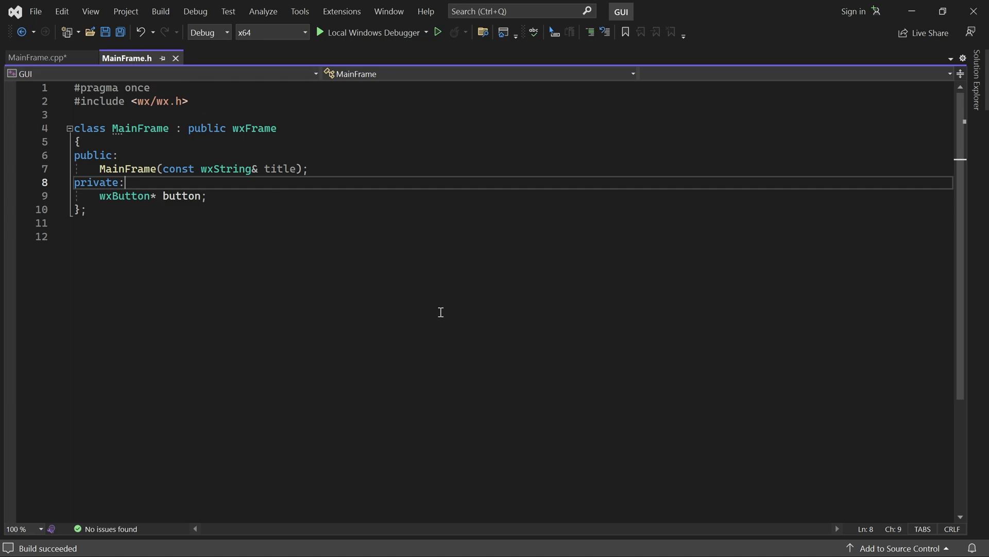
# - Declare void OnResize(wxSizeEvent& evt); under private and bring up its Quick Actions
pyautogui.press('Enter')
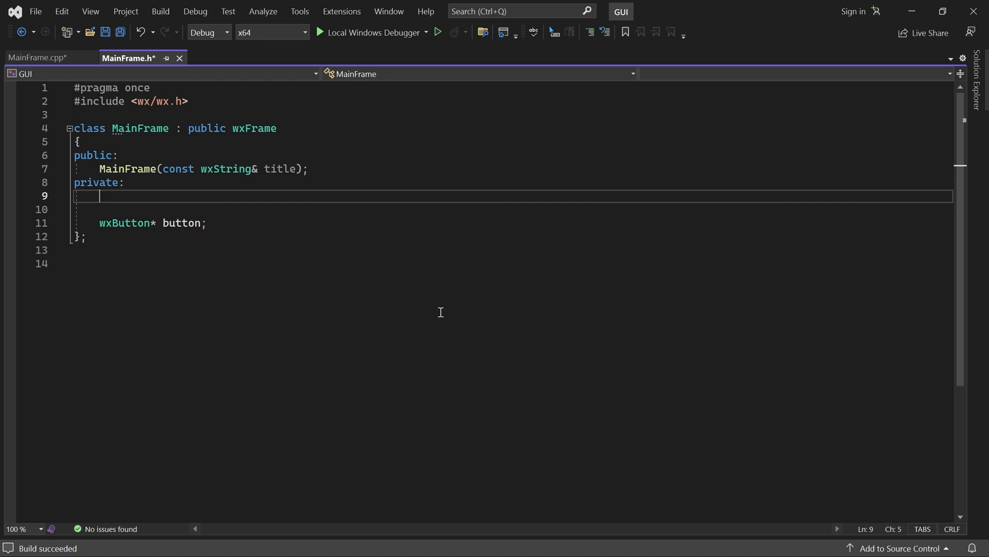
pyautogui.write('void OnResize()')
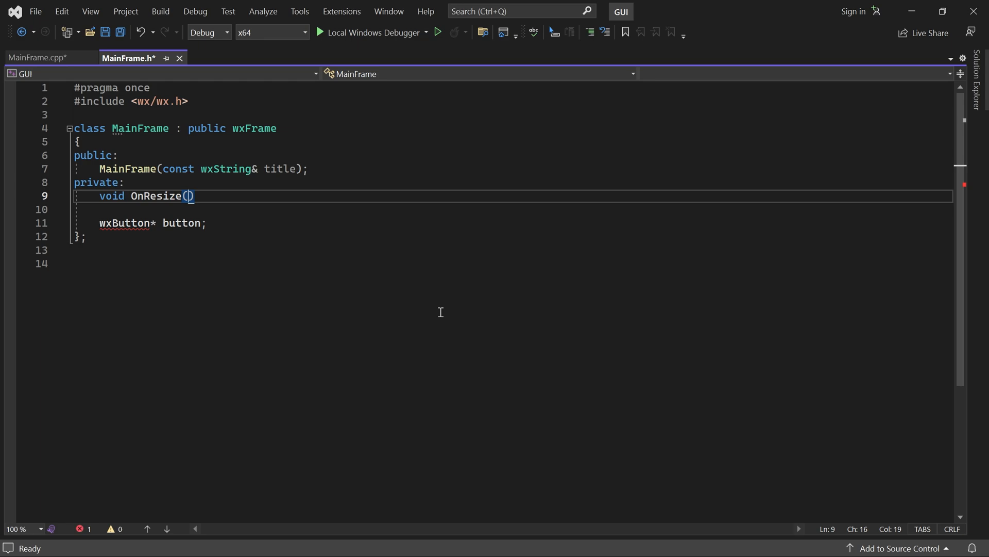
pyautogui.write('wxSizeEvent& evt')
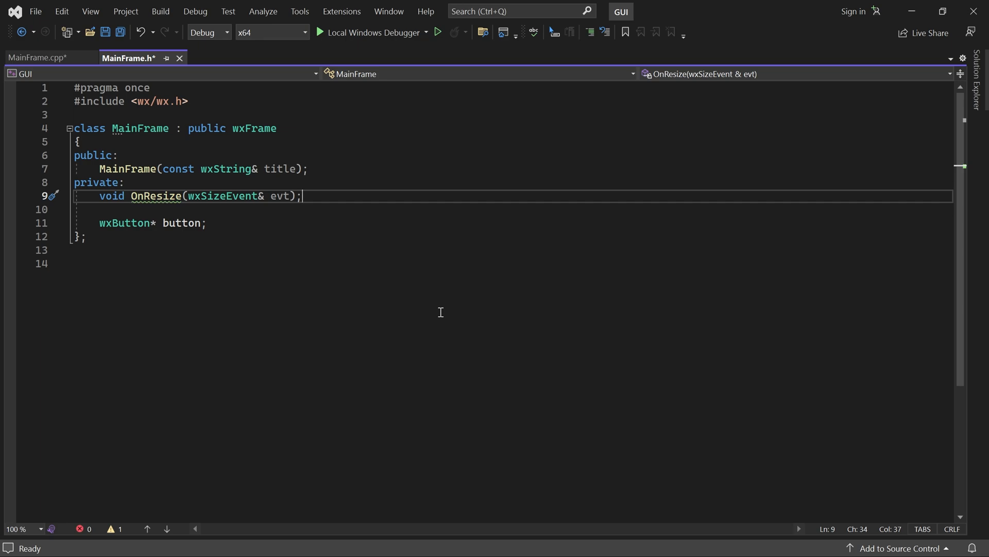
pyautogui.click(54, 195)
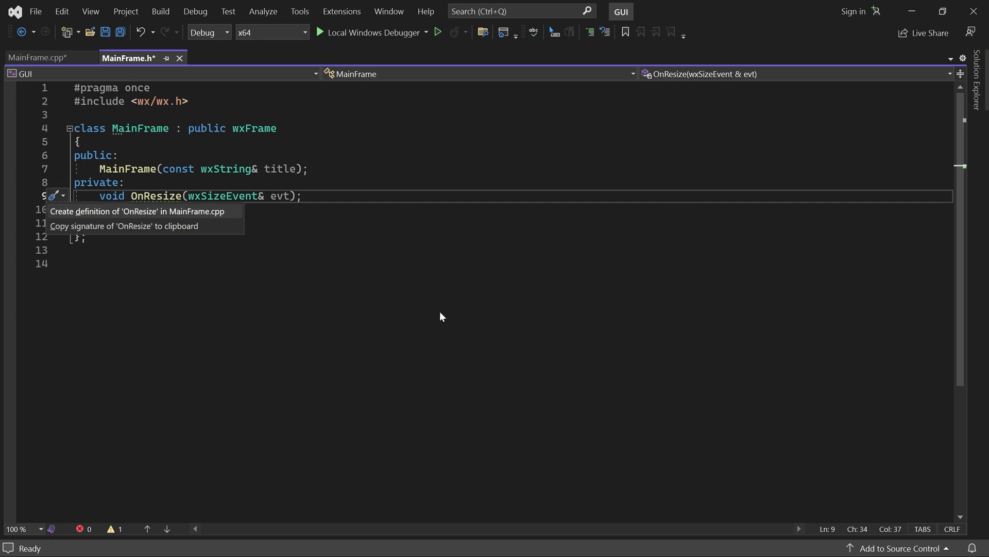
# - Generate the OnResize definition and add Bind(wxEVT_SIZE, &MainFrame::OnResize, this); in the constructor
pyautogui.click(137, 210)
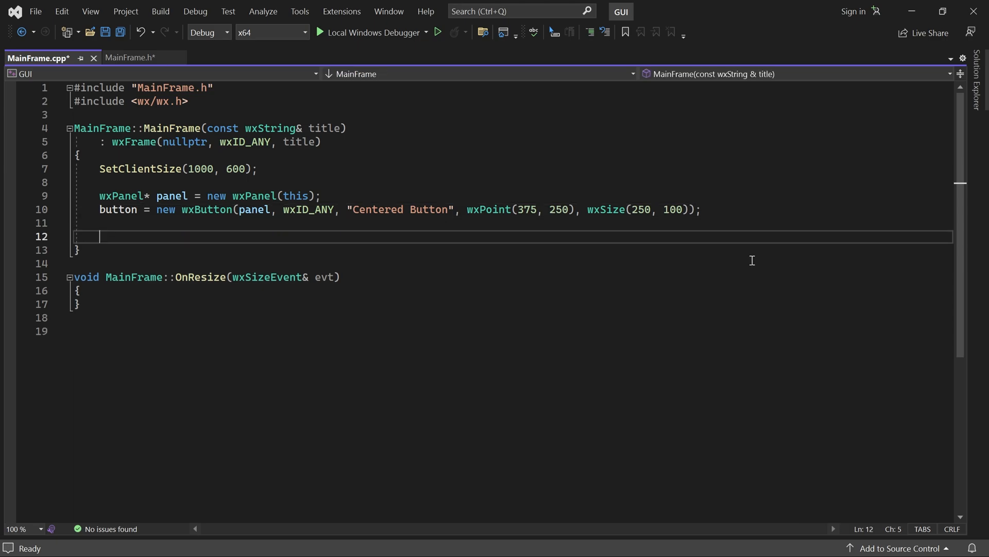
pyautogui.write('Bind(')
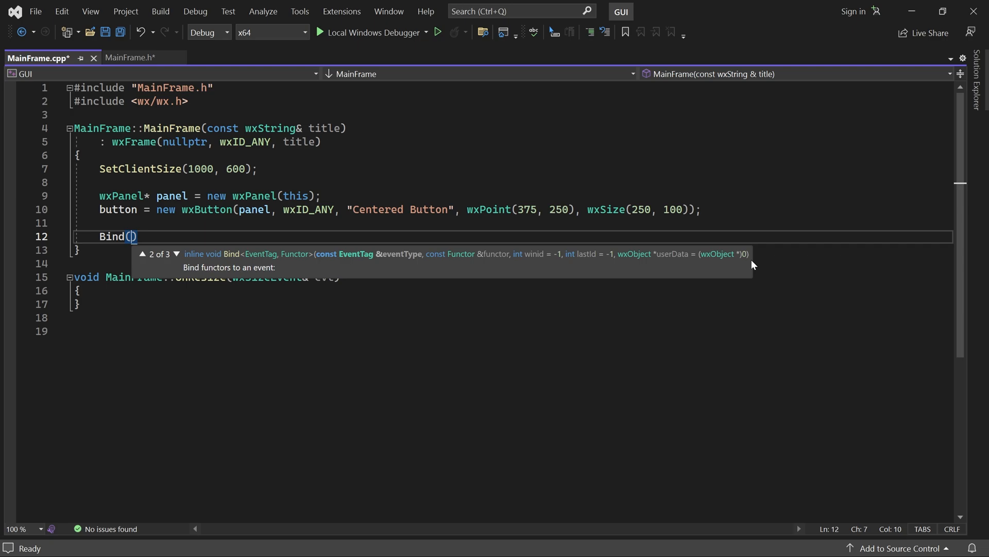
pyautogui.write('wxEVT_SIZE,')
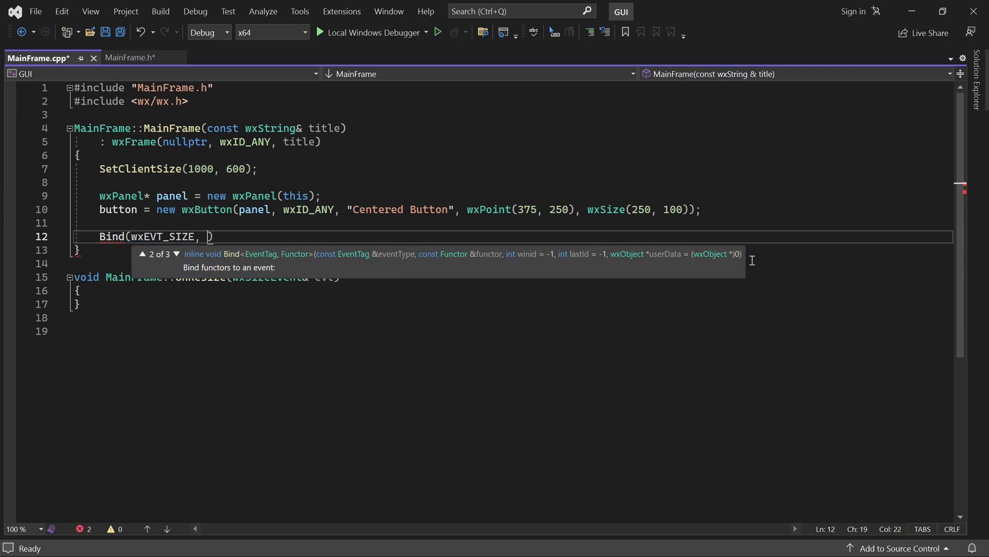
pyautogui.write('&MainFrame::OnResize, this')
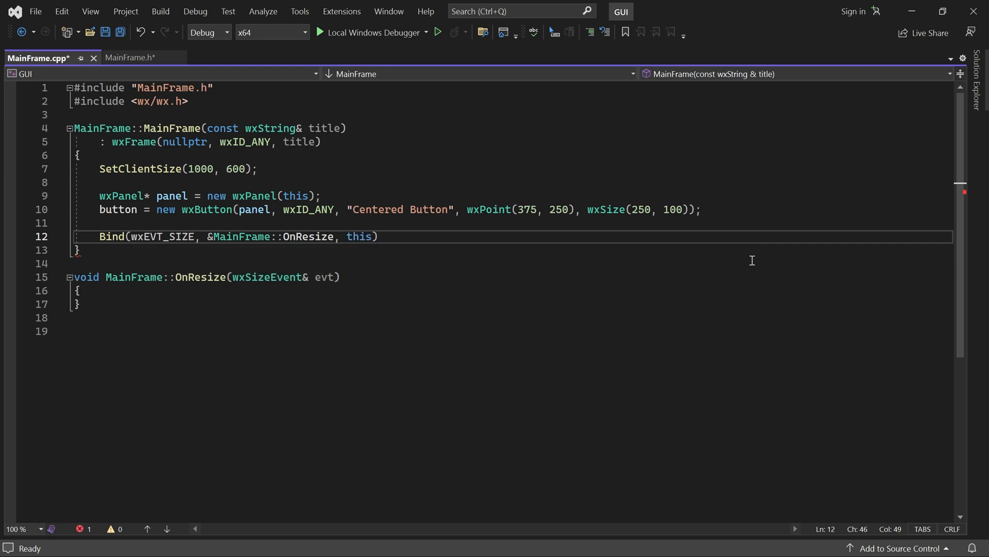
pyautogui.write(';')
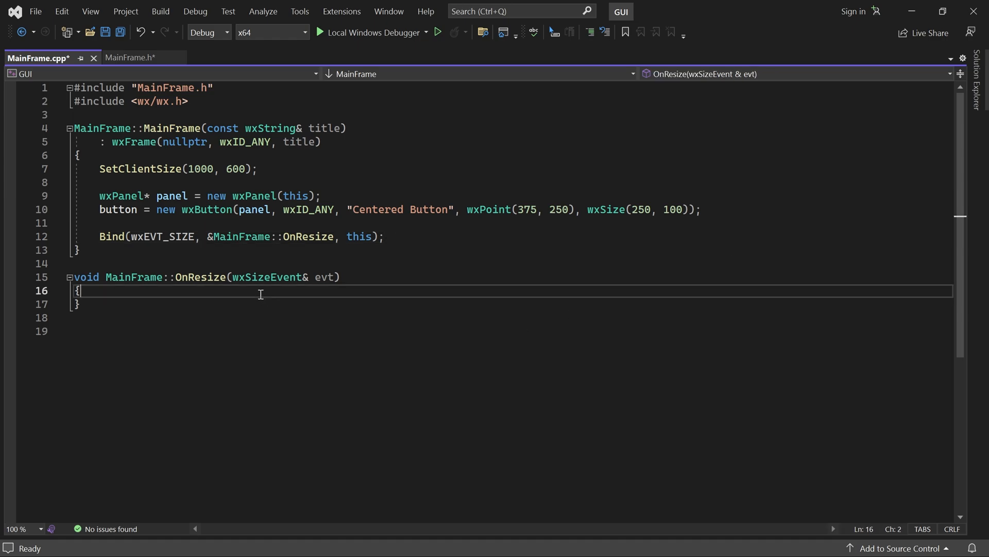
# - Read clientSize via GetClientSize() and compute buttonSize(clientSize.GetWidth() * 0.25, 100)
pyautogui.press('Enter')
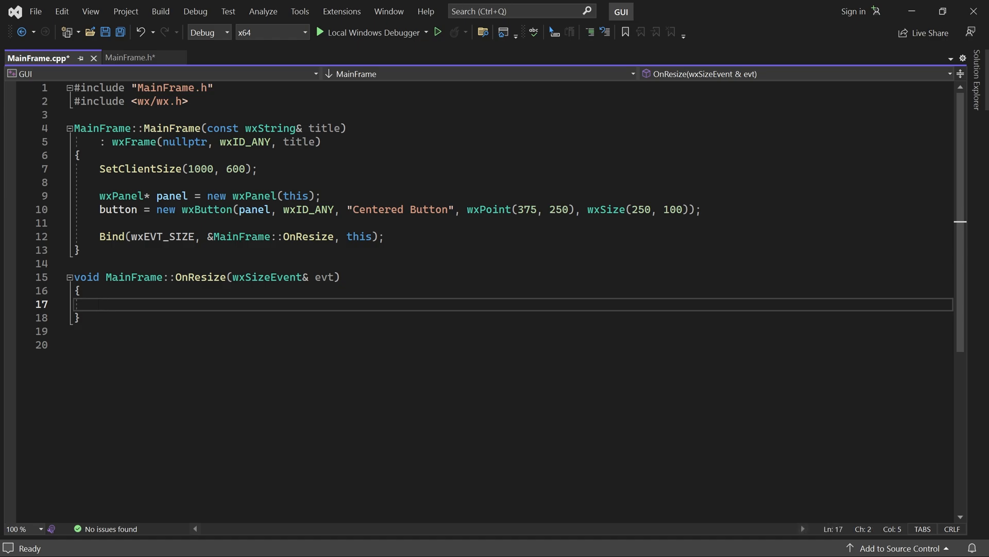
pyautogui.write('wxSize clie')
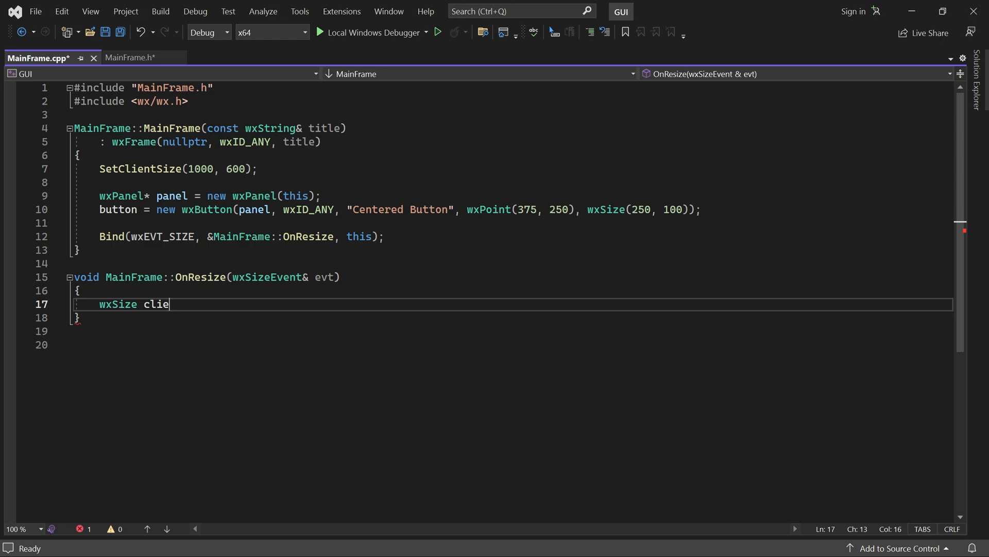
pyautogui.write('ntSize = GetClientSize();')
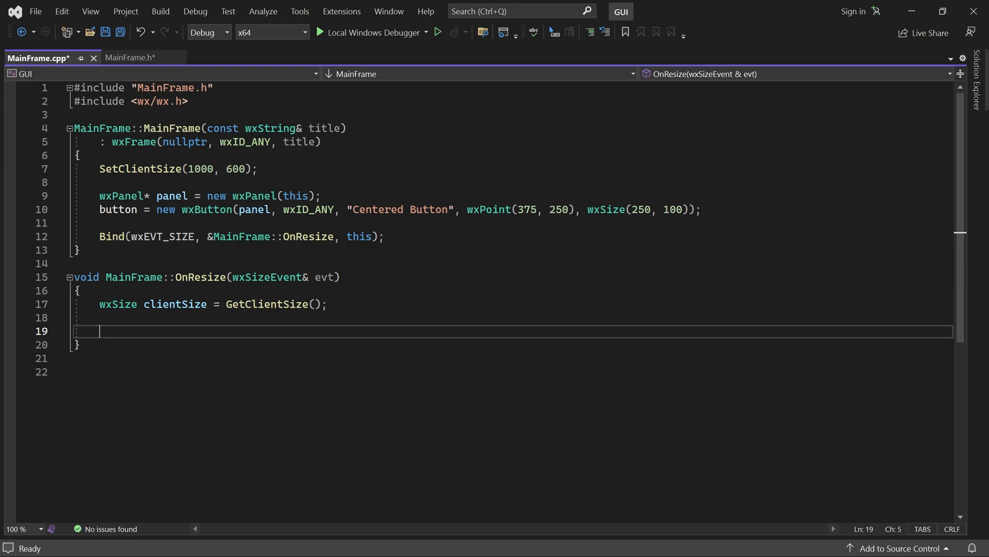
pyautogui.write('wxSize buttonSize(clientSize')
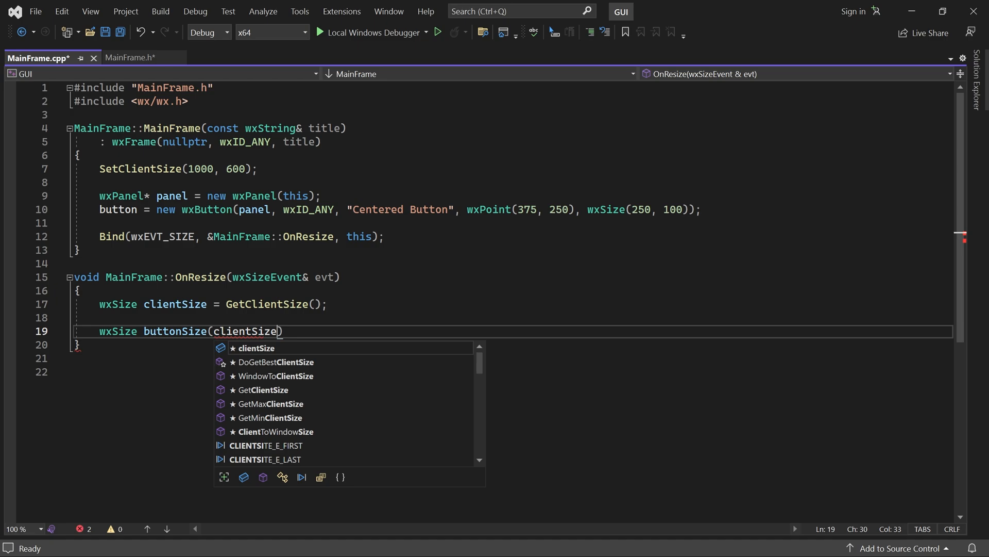
pyautogui.write('.GetWidth() * 0)')
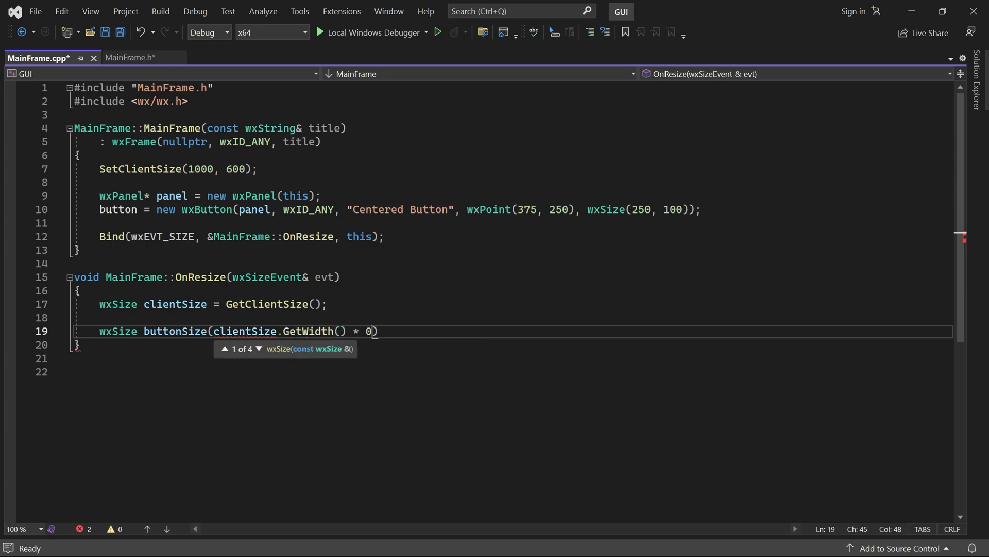
pyautogui.write('.25, 100);')
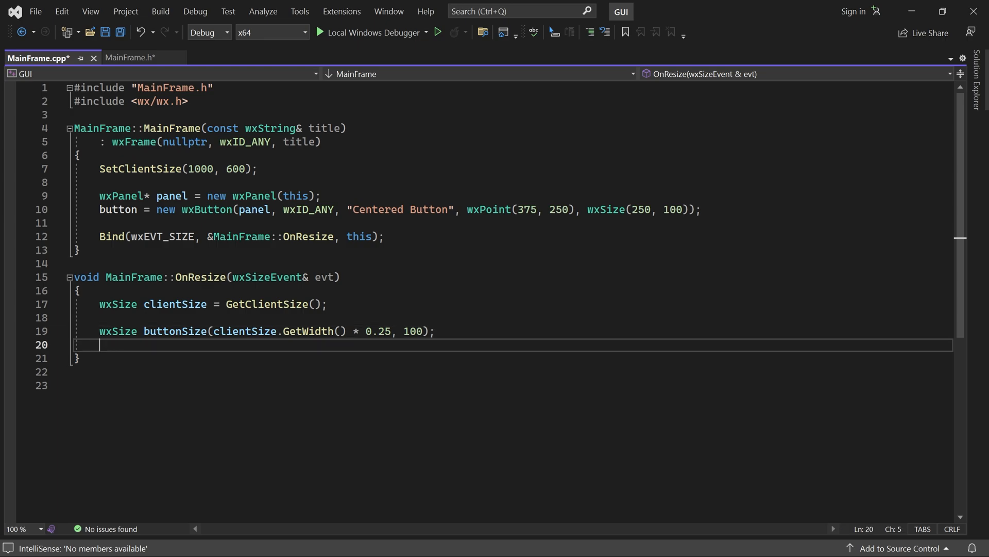
# - Compute buttonX and buttonY from clientSize minus buttonSize width and height, halved
pyautogui.write('int buttonX = ()')
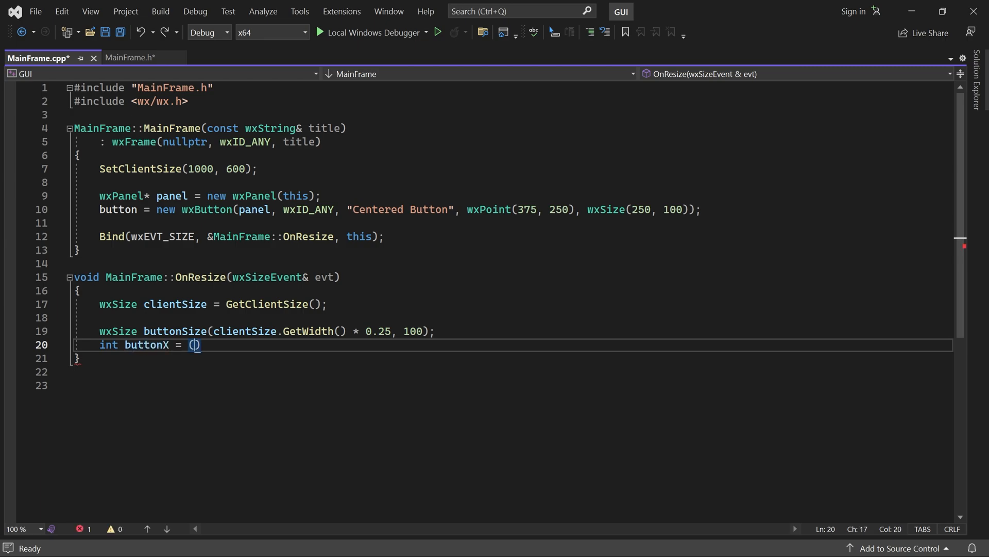
pyautogui.write('clientSize.GetWidth()')
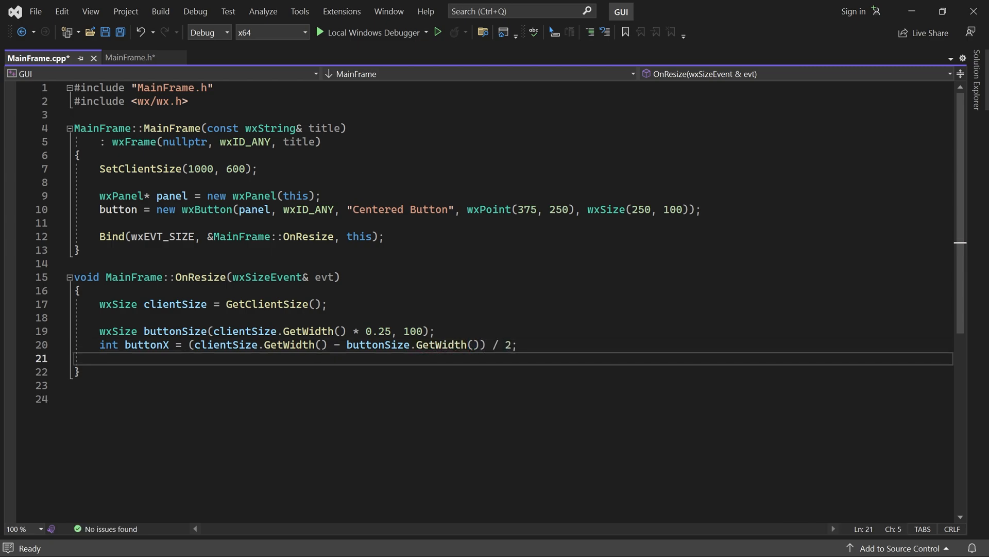
pyautogui.write('int buttonY = (clientSize.')
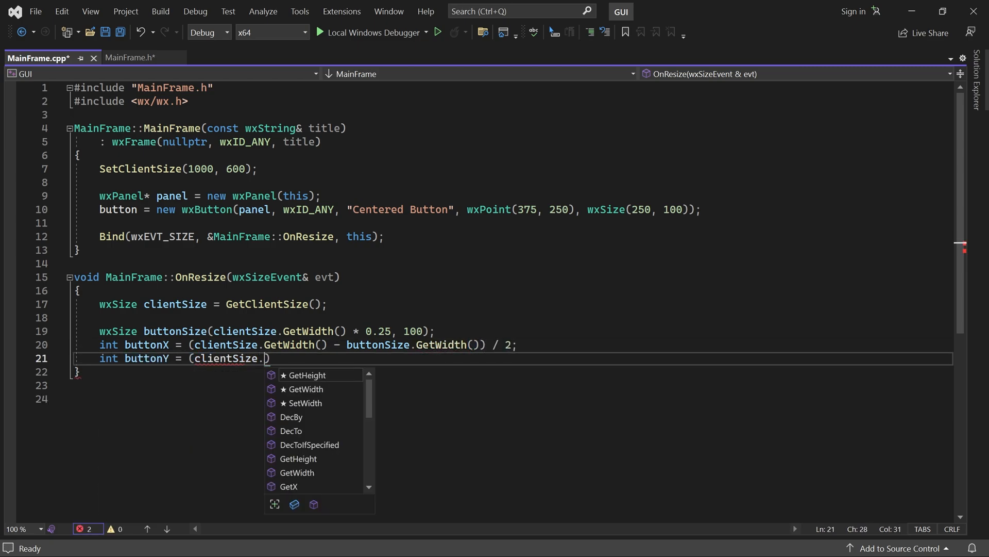
pyautogui.write('GetHeight() - buttonSize.GetHeight()) / 2;')
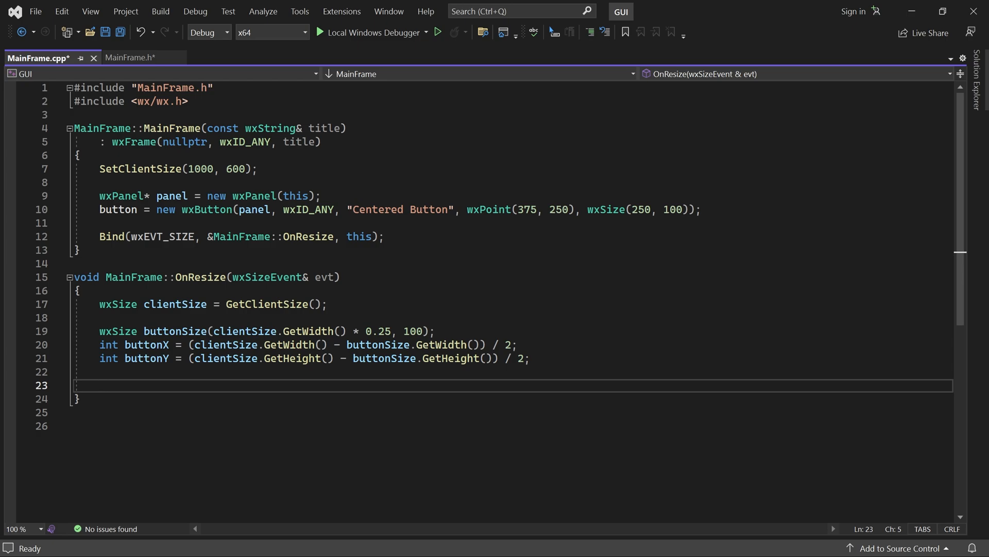
# - Apply button->SetSize(buttonSize), button->SetPosition(wxPoint(buttonX, buttonY)) and evt.Skip()
pyautogui.write('button')
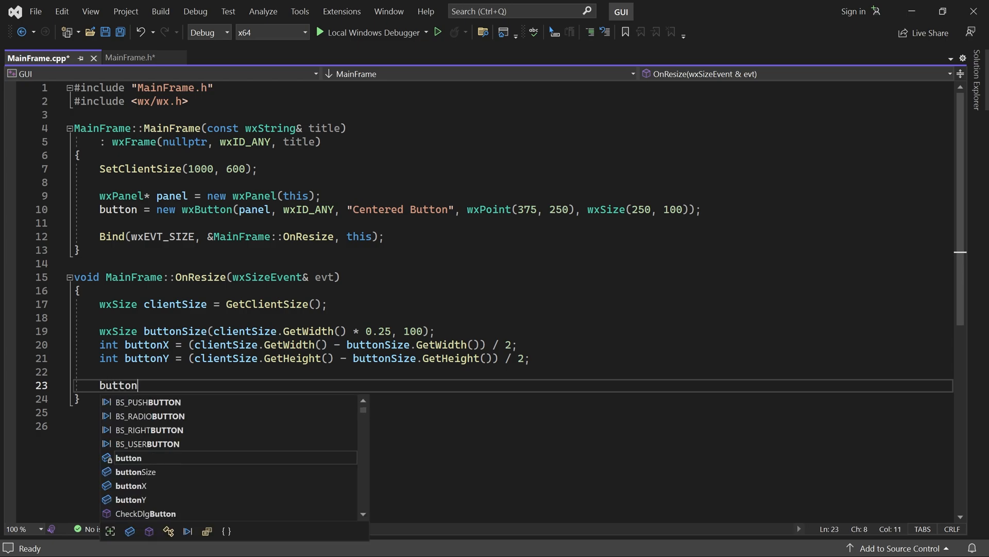
pyautogui.write('->SetSize(button')
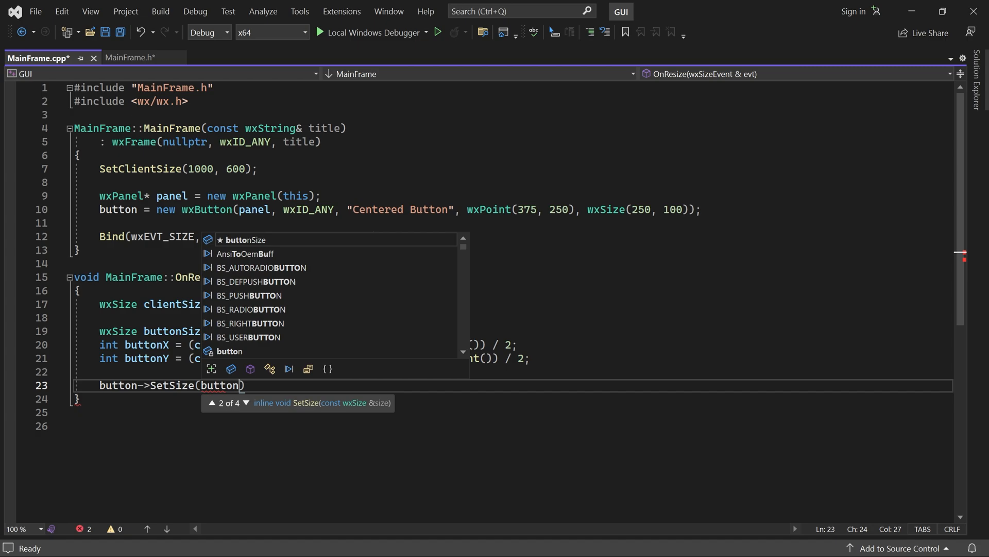
pyautogui.write('button')
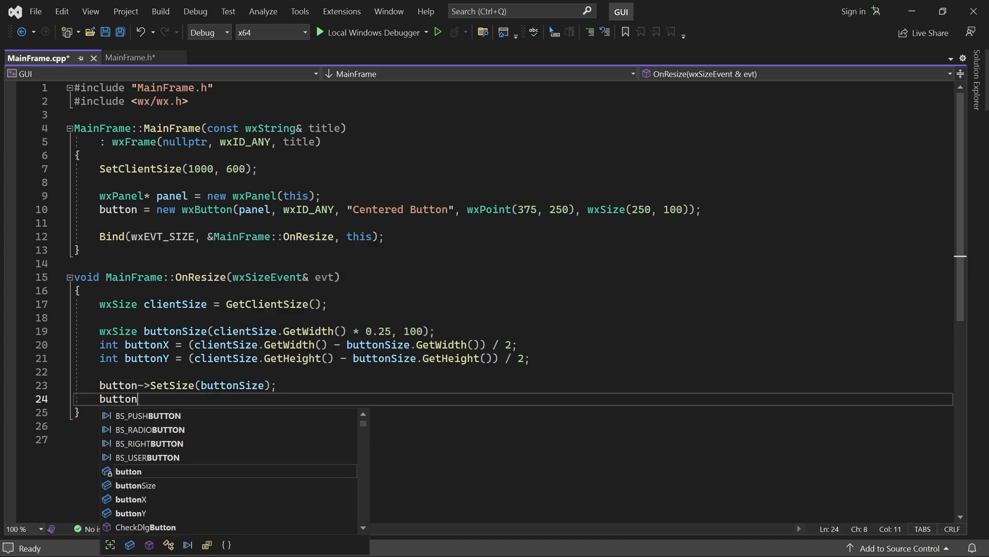
pyautogui.write('->SetPosition(wxPoint(buttonX, buttonY));')
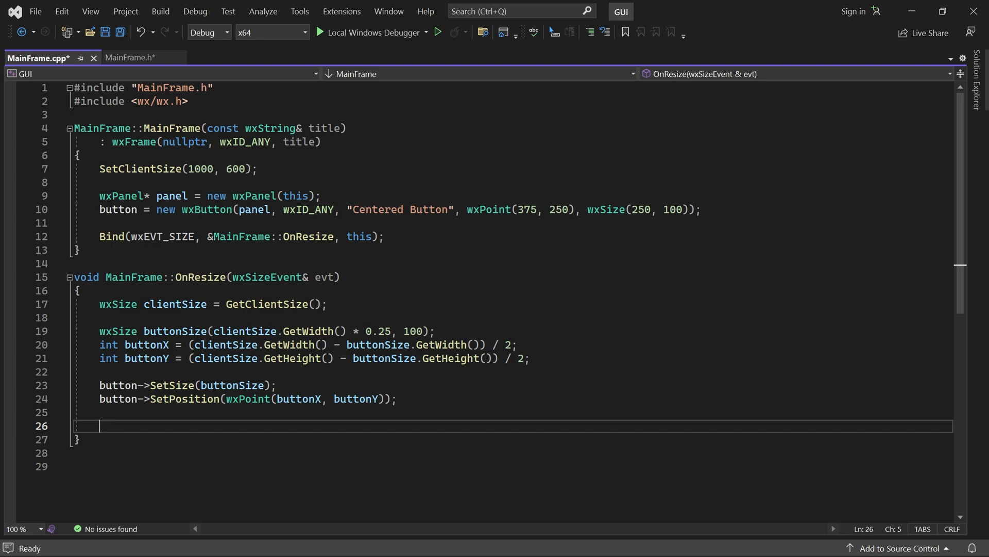
pyautogui.write('evt.Skip();')
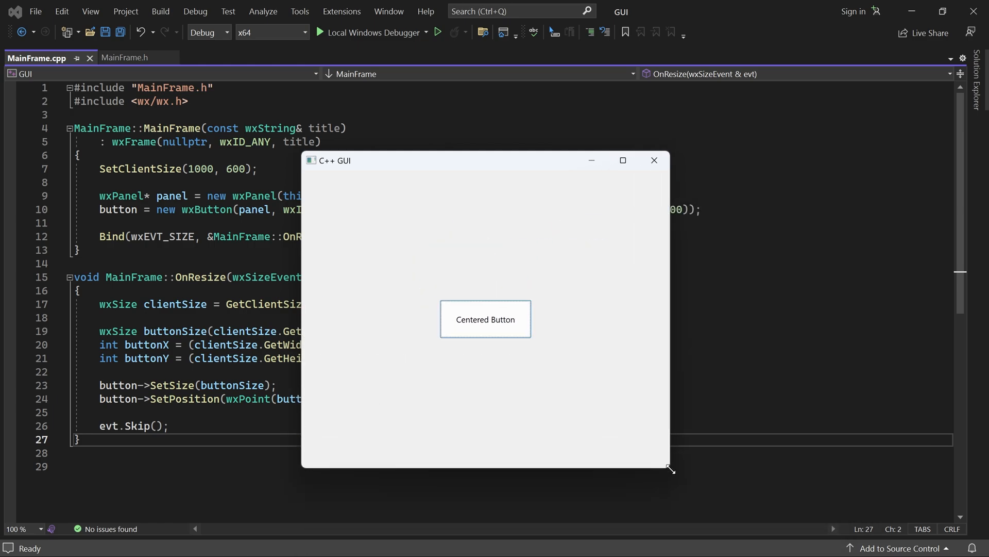
# - Widen the running window to confirm the button stays centered, then close it
pyautogui.moveTo(670, 469); pyautogui.dragTo(915, 394)
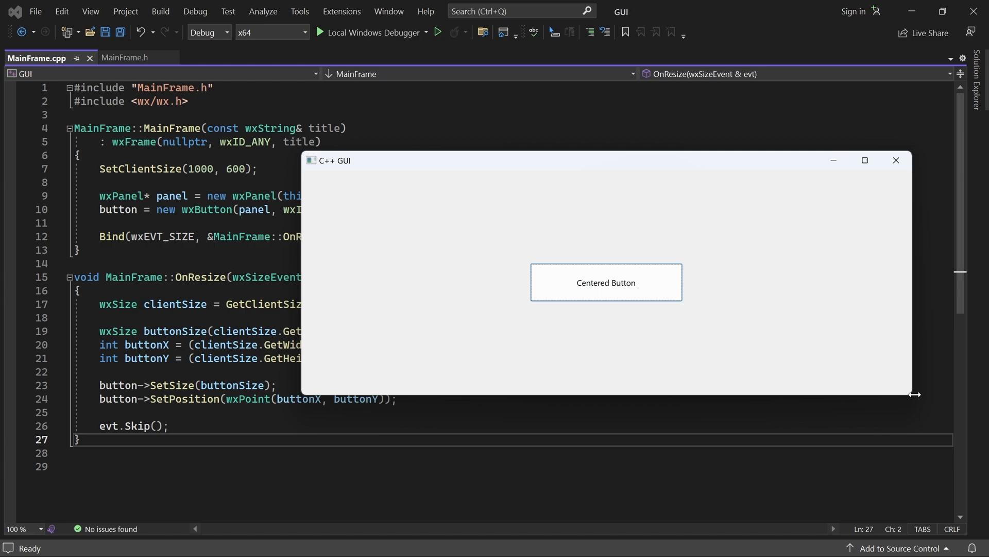
pyautogui.press('Ctrl+S')
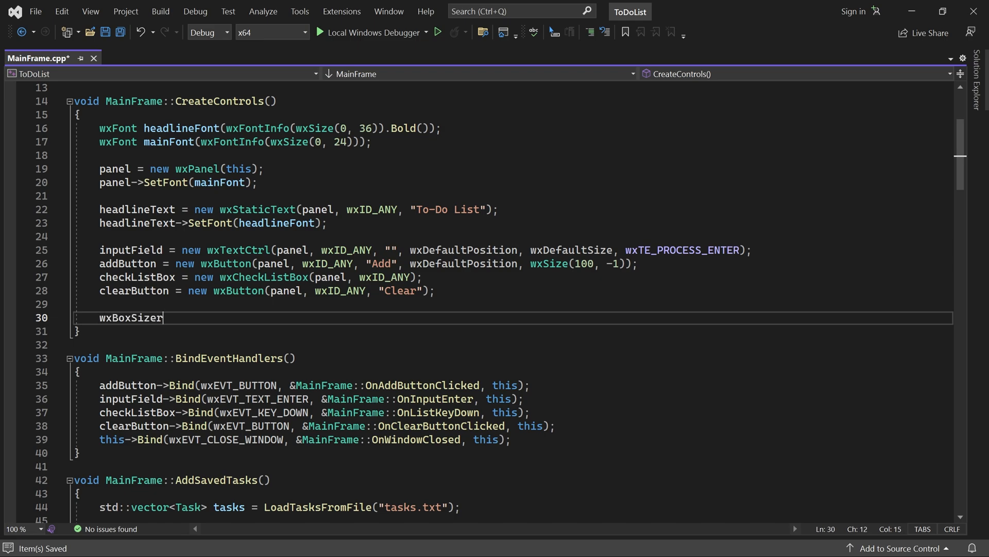
# - Declare vertical mainSizer and add headlineText with CenterHorizontal() and Border(wxTOP | wxBOTTOM, 10)
pyautogui.write('* mainSizer = new wxBoxSizer(wxVERTICAL);')
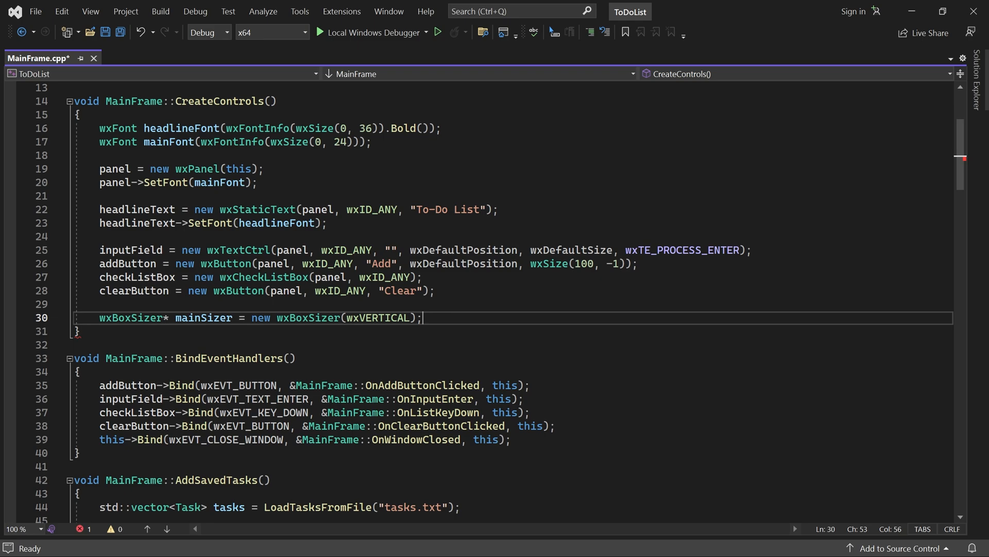
pyautogui.write('mainSizer->Add(headlineText, wxSizerFlags(')
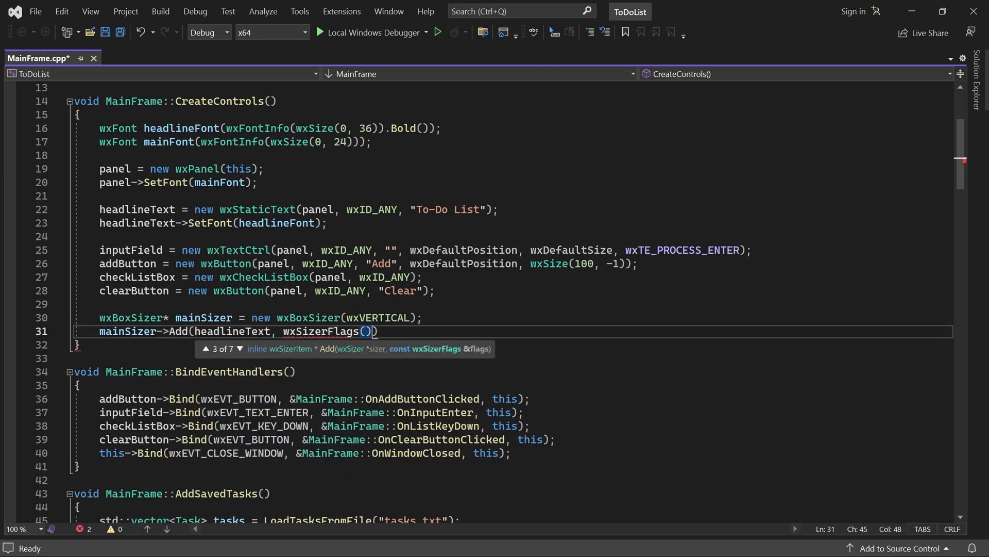
pyautogui.write('.CenterHorizontal(')
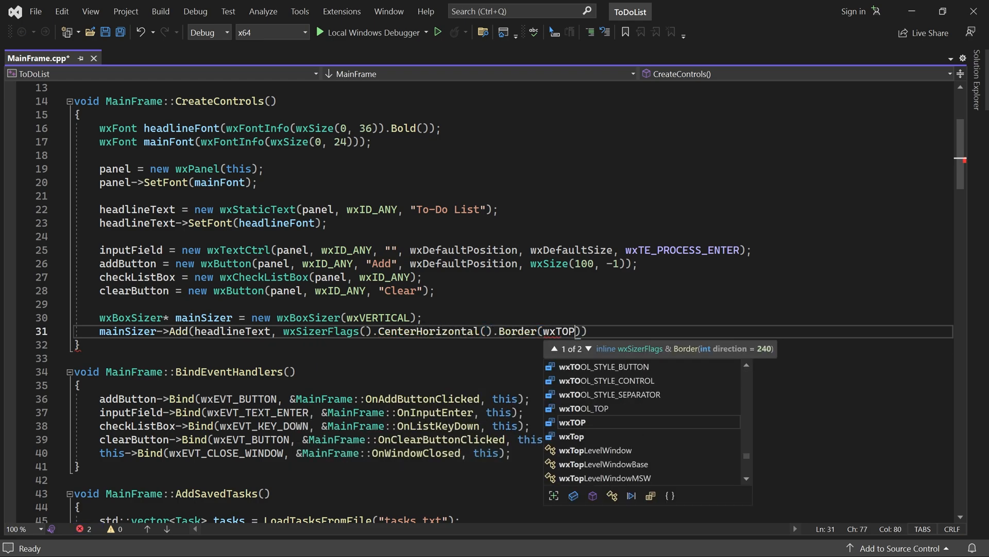
pyautogui.write('| wxBOTTOM, 10')
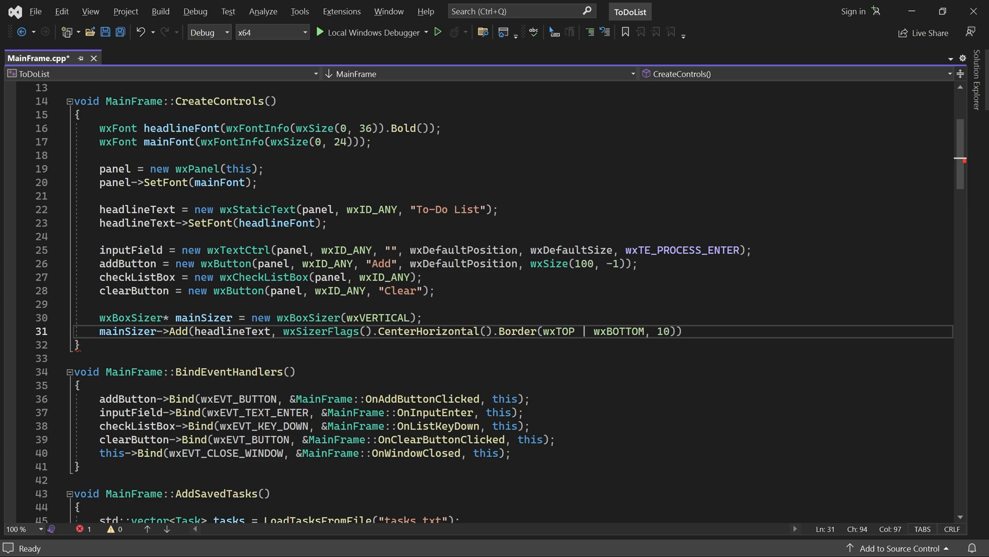
# - Begin declaring wxBoxSizer* inputSizer, then run and enlarge the To-Do List window to test layout
pyautogui.write('wxBoxSizer*')
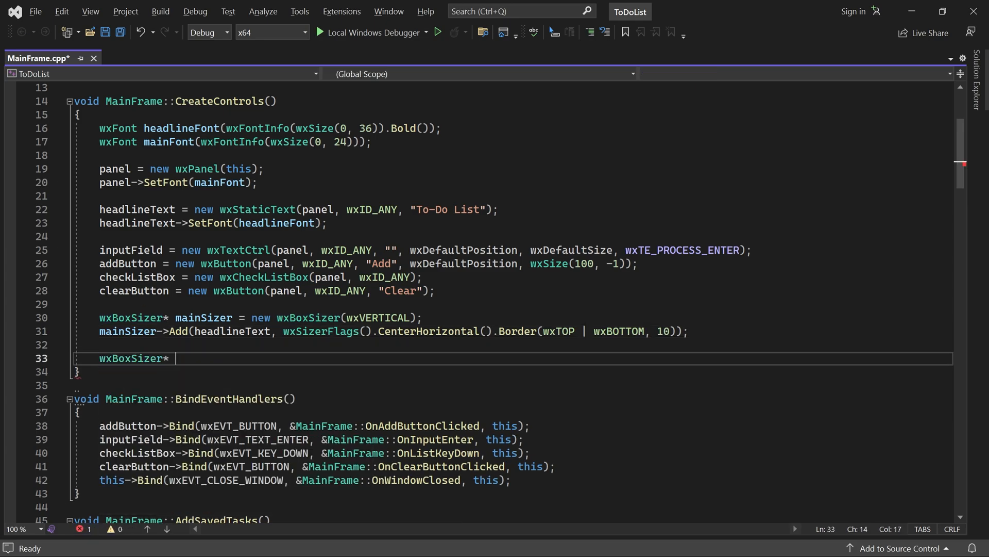
pyautogui.write('inputSizer = new wx')
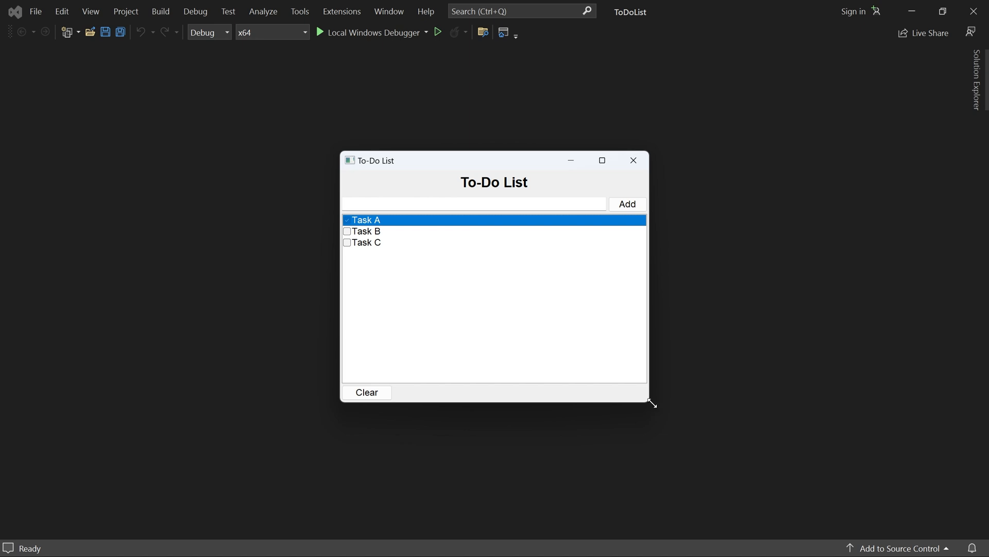
pyautogui.moveTo(654, 403); pyautogui.dragTo(892, 491)
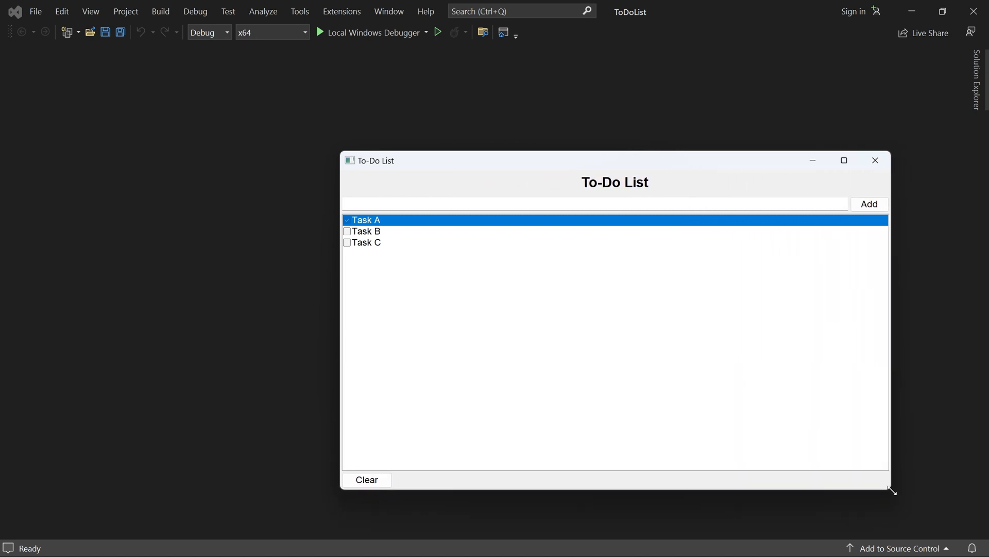